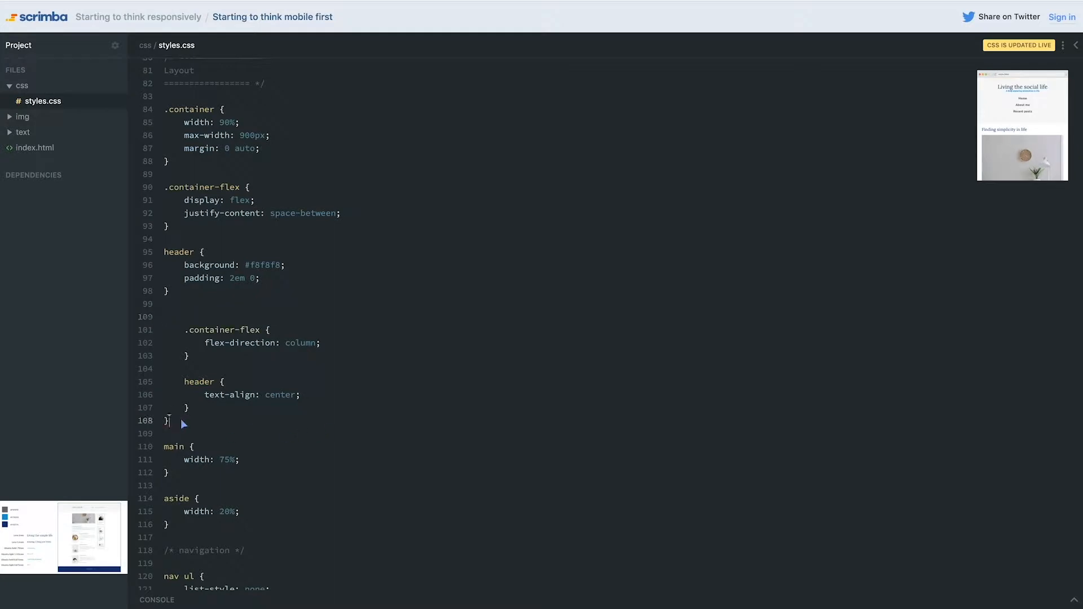
- Make text-align: center and flex-direction: column the base rules for header and .container-flex
left_click_drag(184, 343, 188, 408)
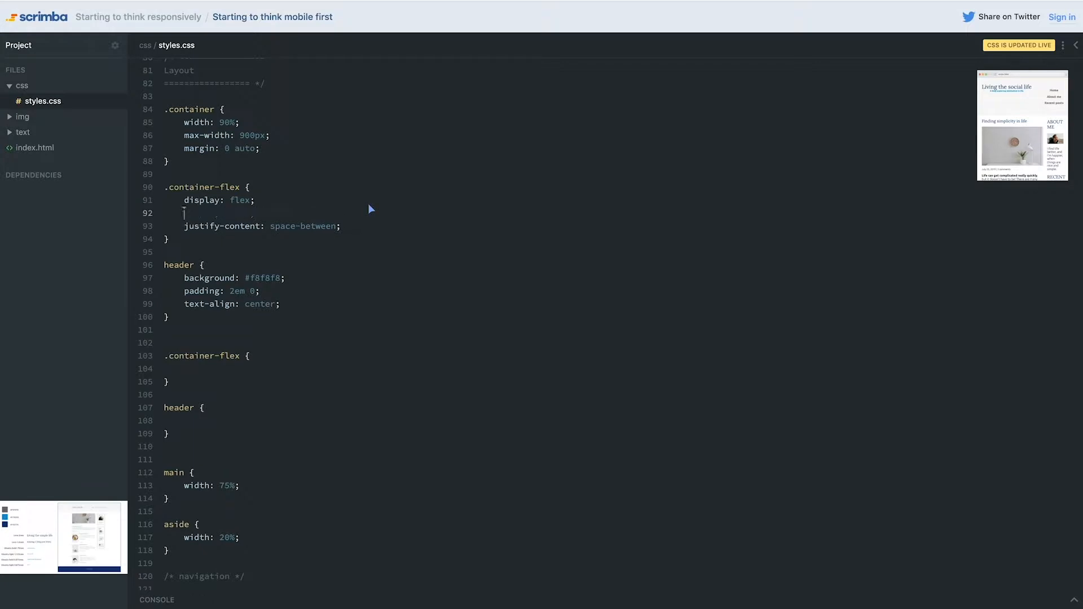
type("flex-direction: column;")
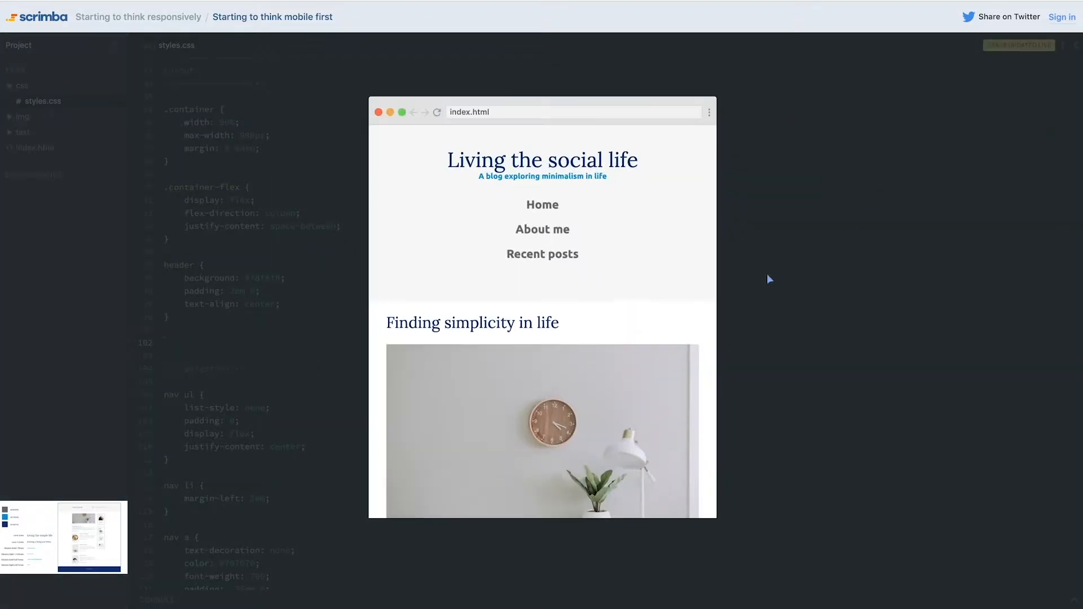
scroll("down", 3)
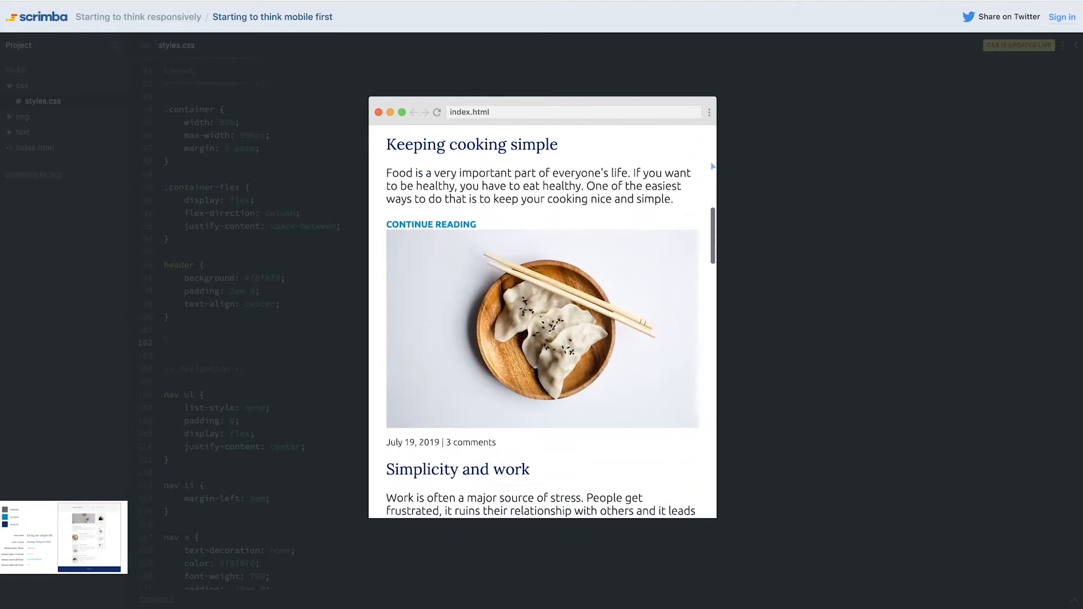
scroll("down", 3)
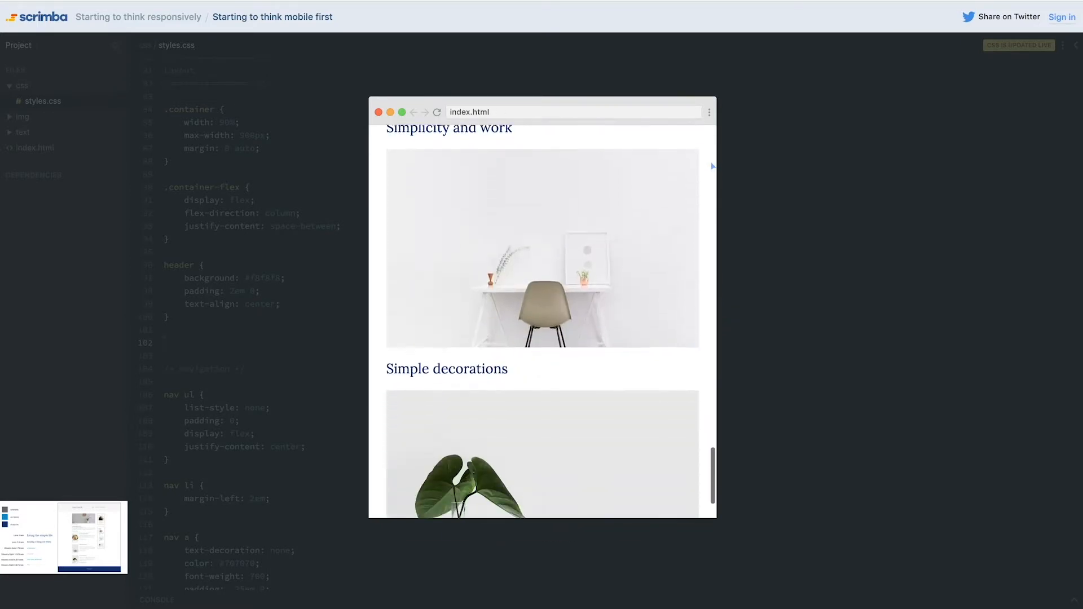
scroll("down", 3)
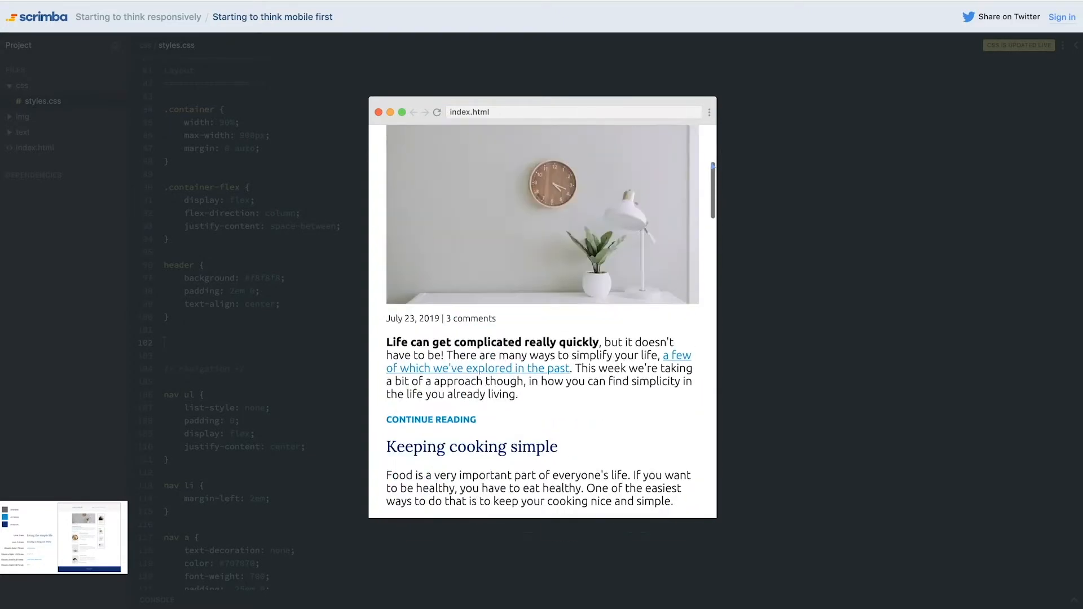
scroll("down", 3)
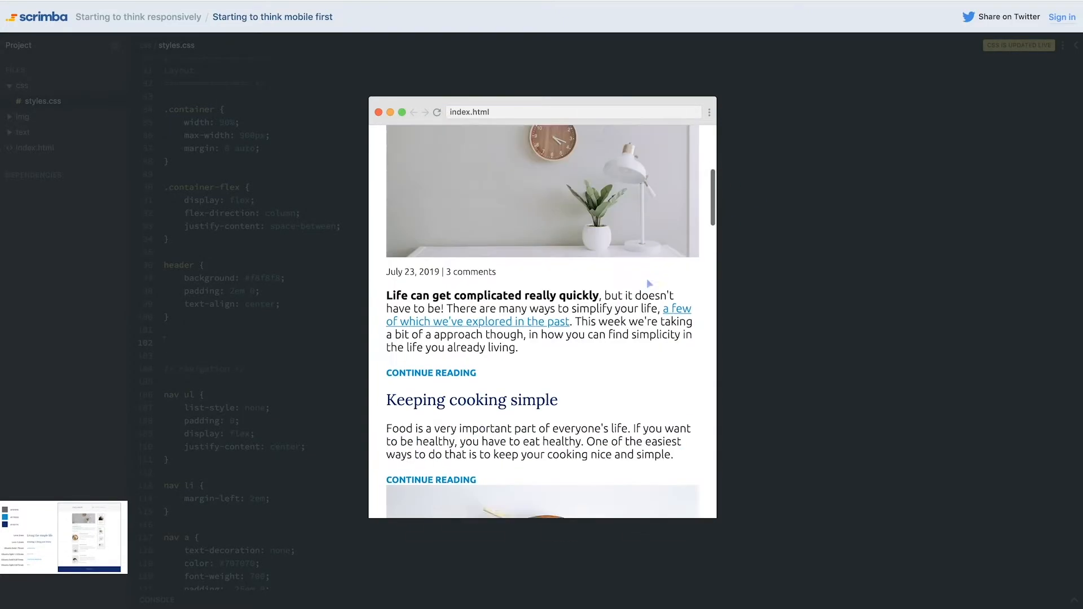
scroll("down", 3)
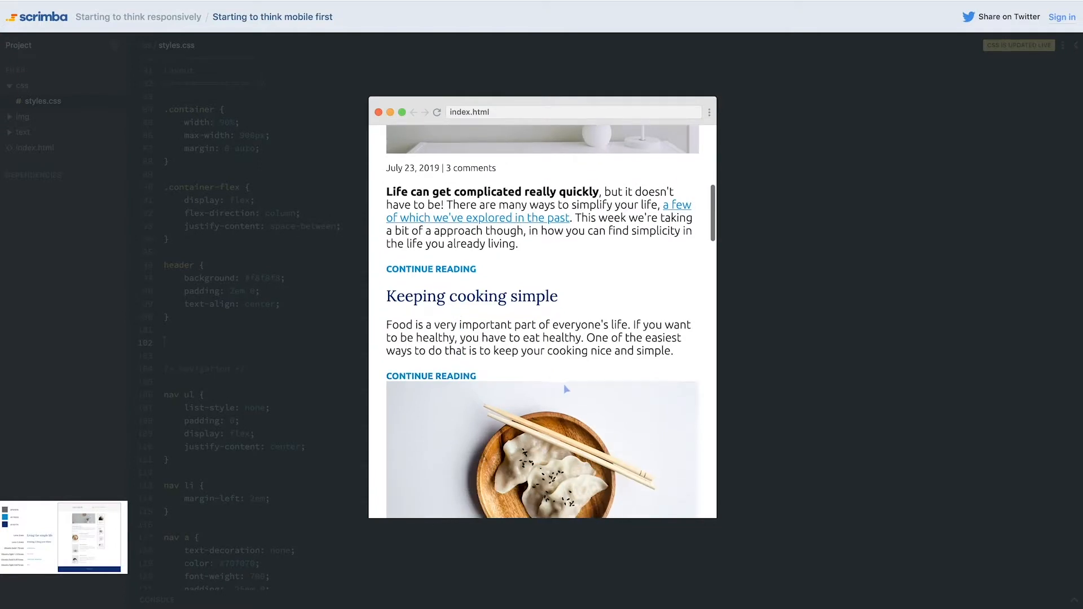
scroll("down", 3)
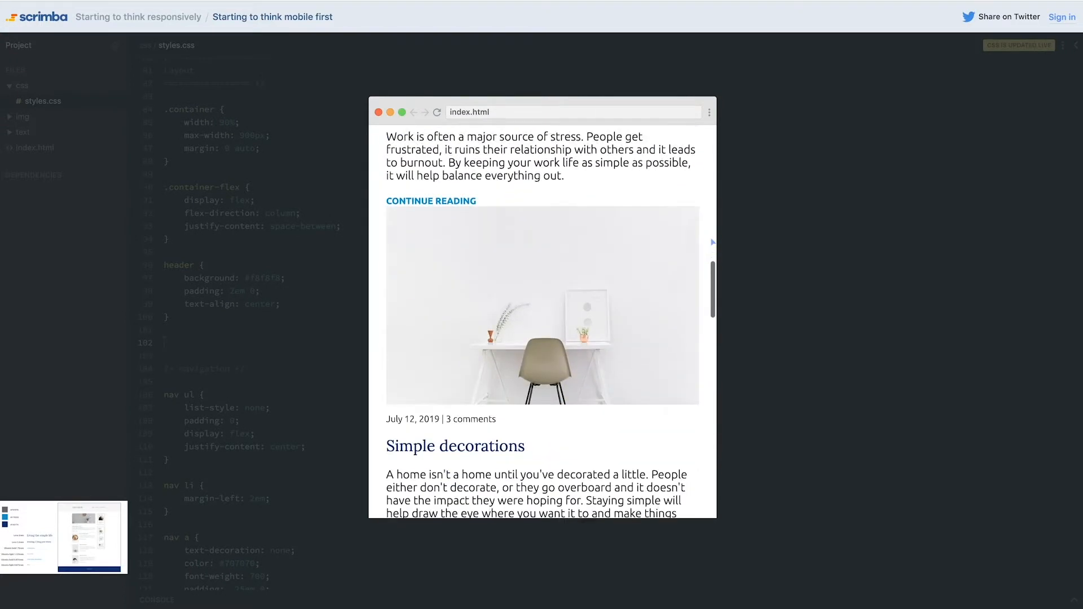
scroll("down", 3)
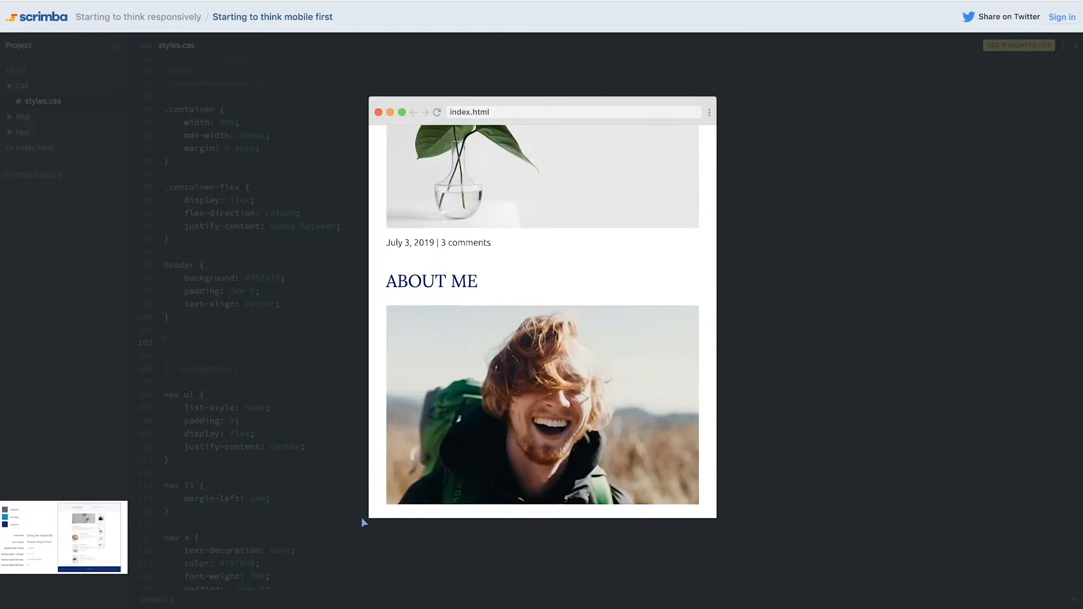
scroll("down", 3)
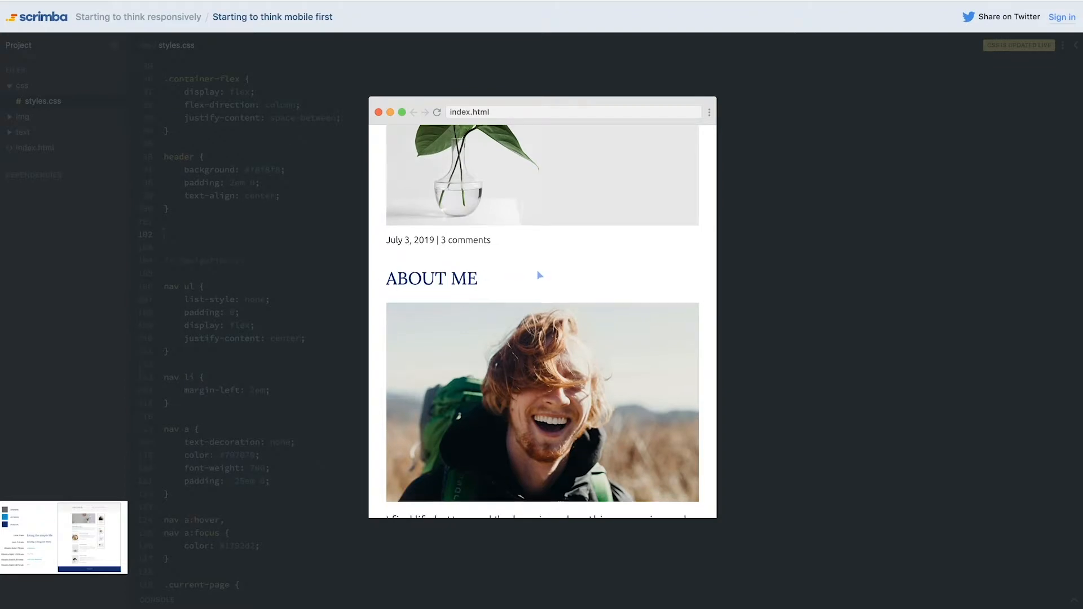
scroll("down", 3)
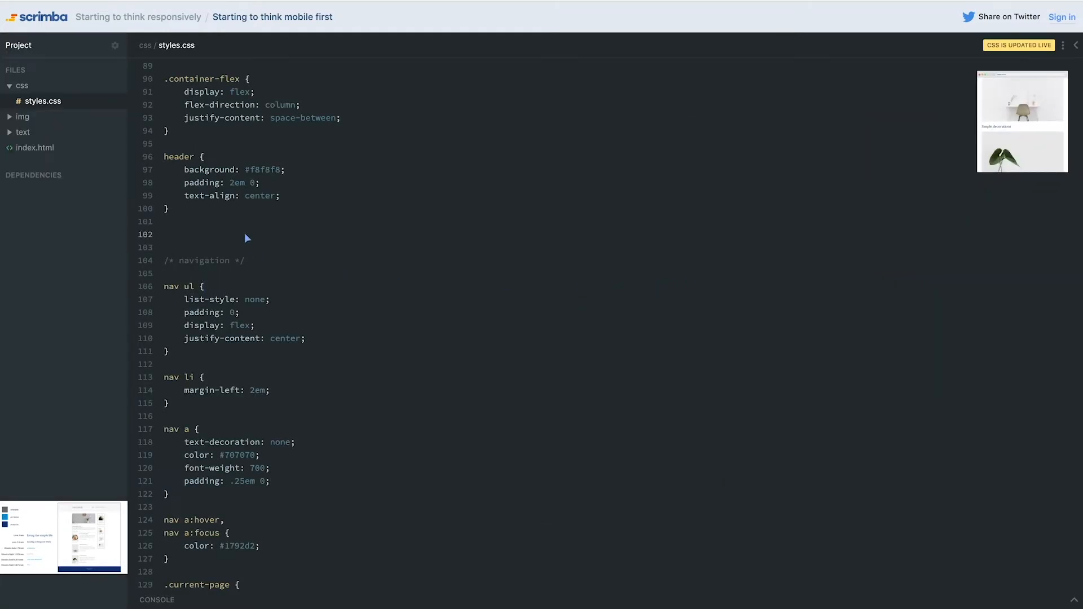
type("@")
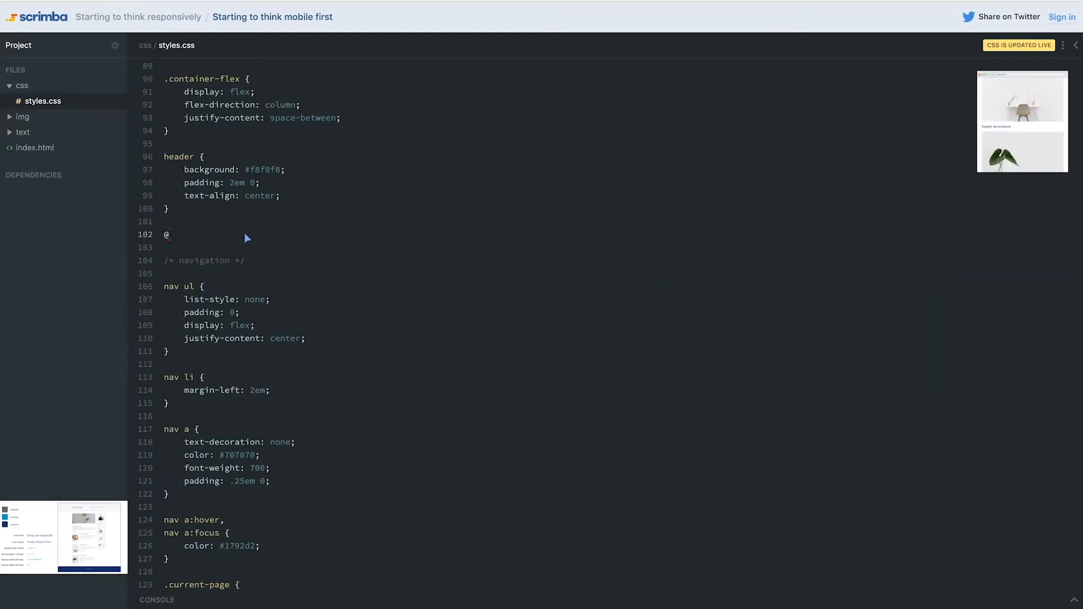
type("media")
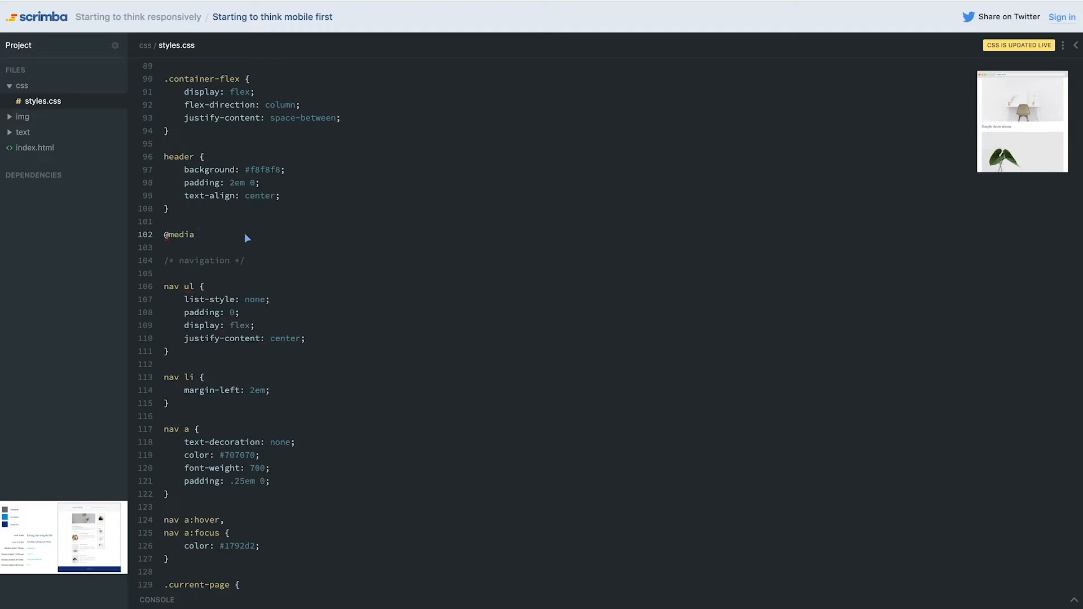
type("() {}")
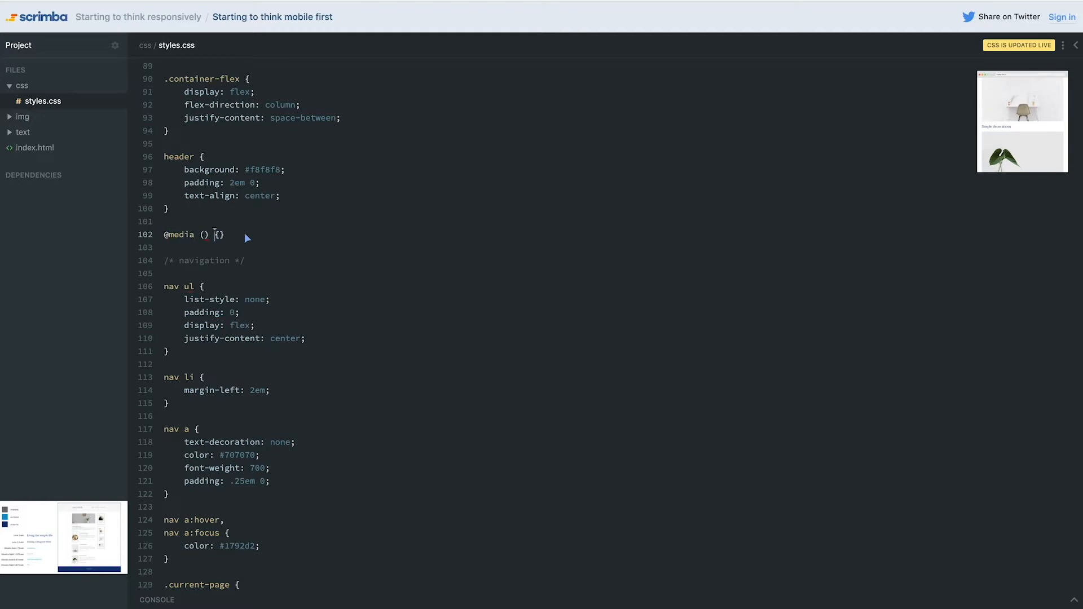
type("min-width: 675px")
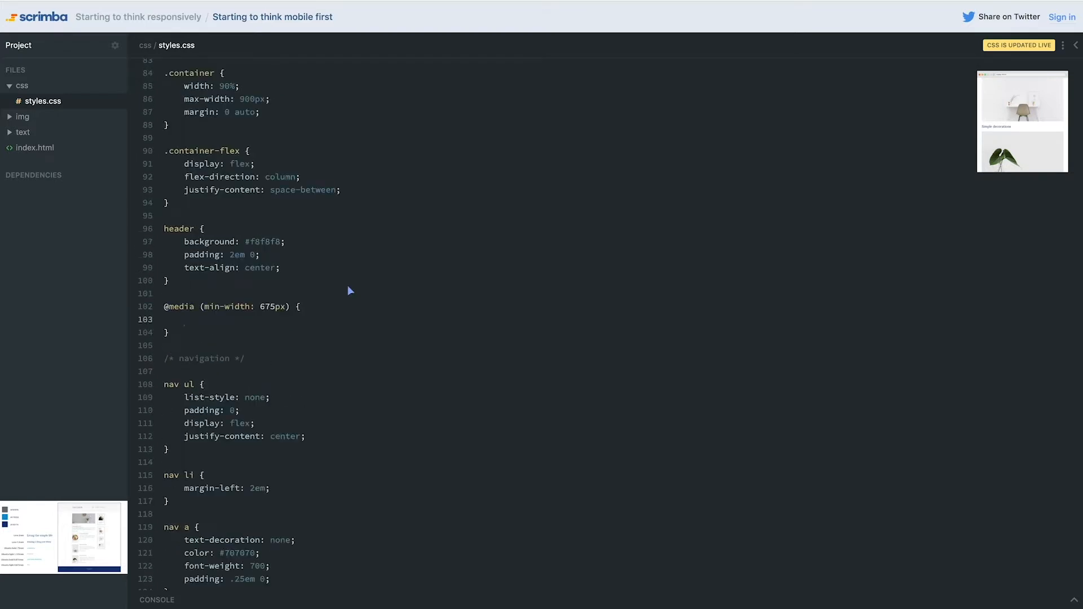
type(".container-flex {")
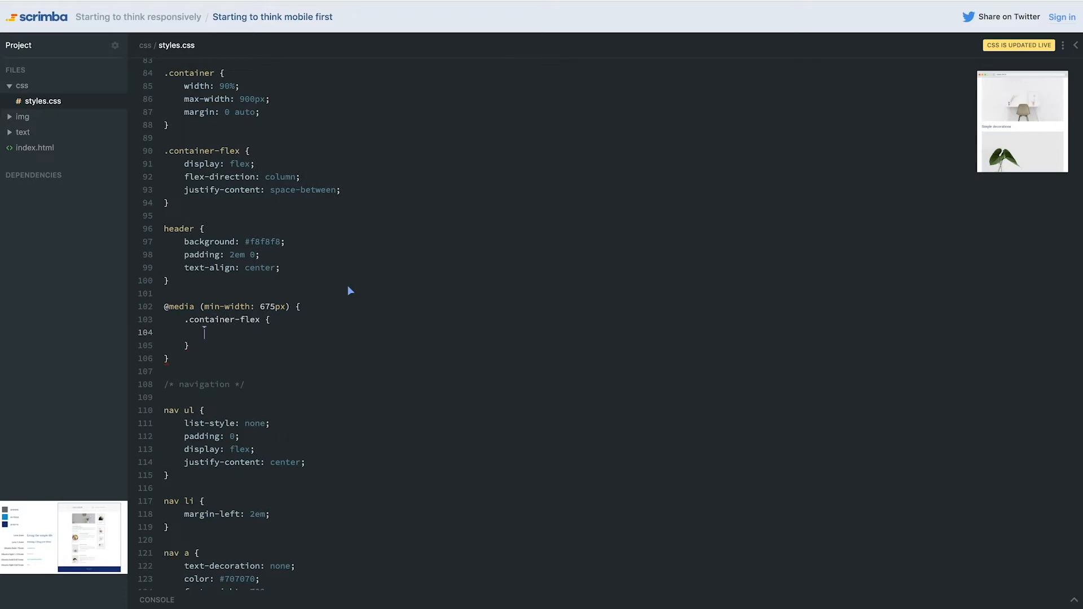
type("flex-direction:")
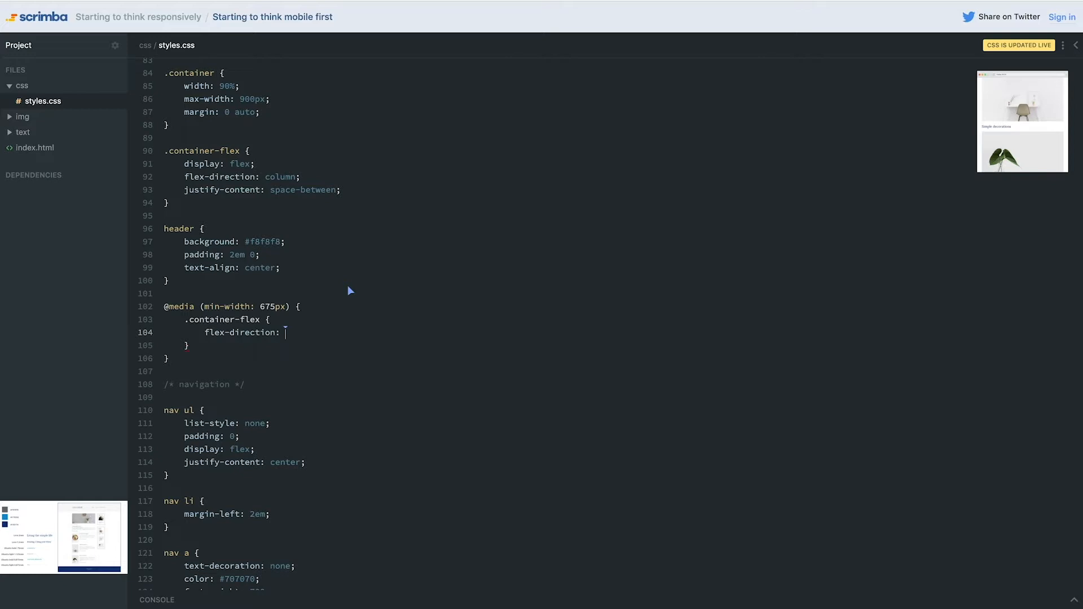
type("row;")
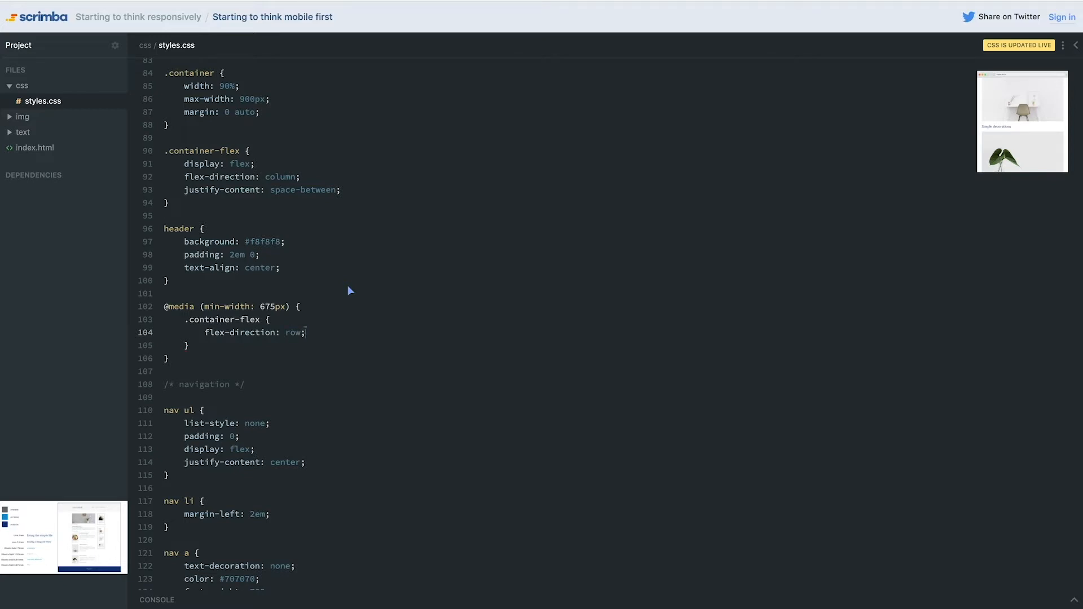
mouse_move(685, 146)
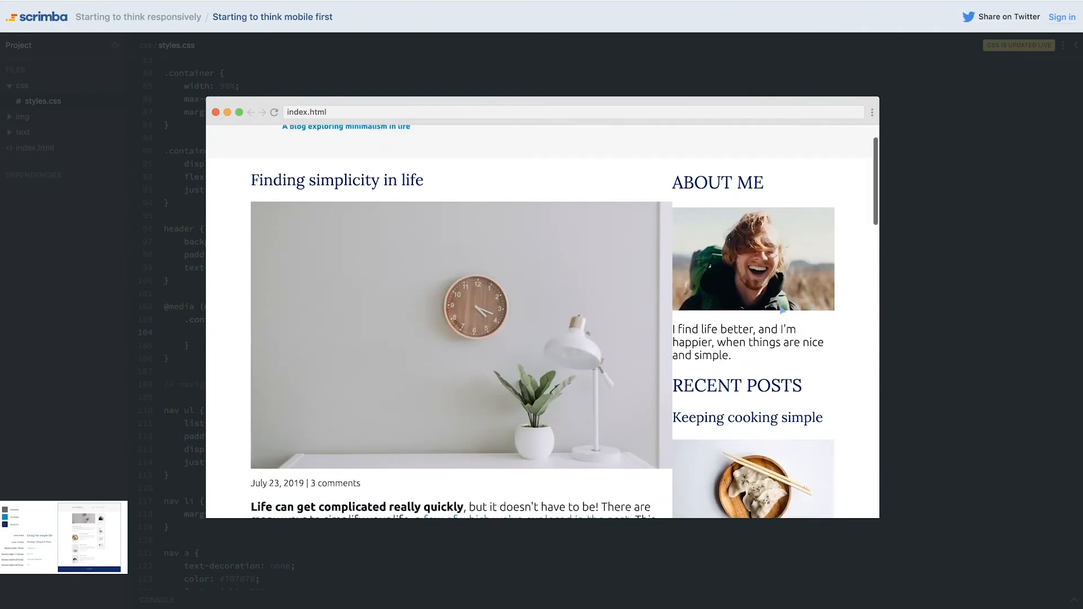
scroll("down", 3)
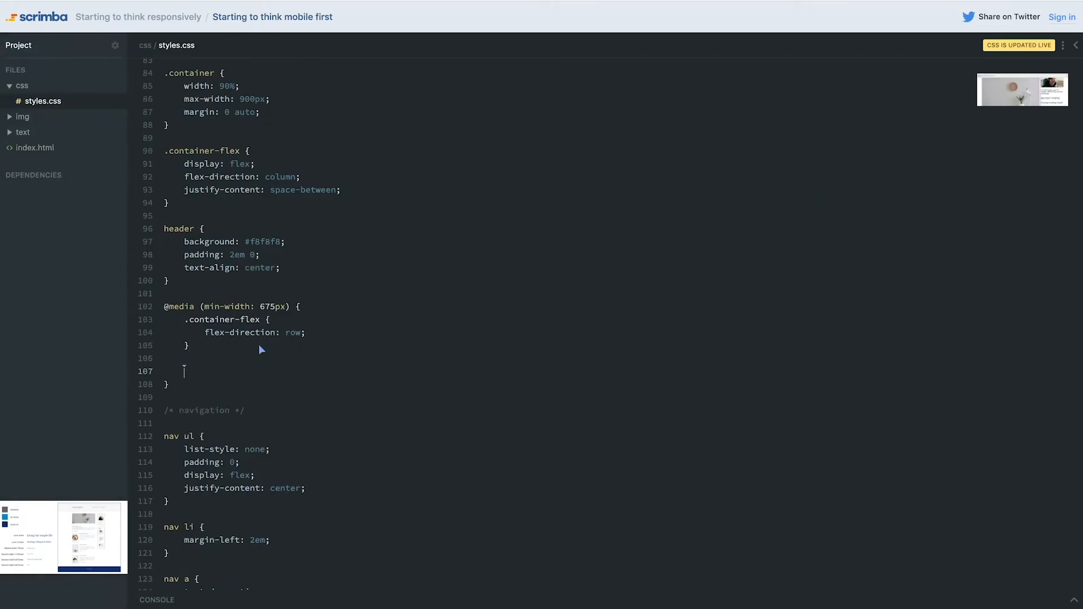
- Inside the media query, give main width: 75% and aside width: 20%
type("main {")
type("width:")
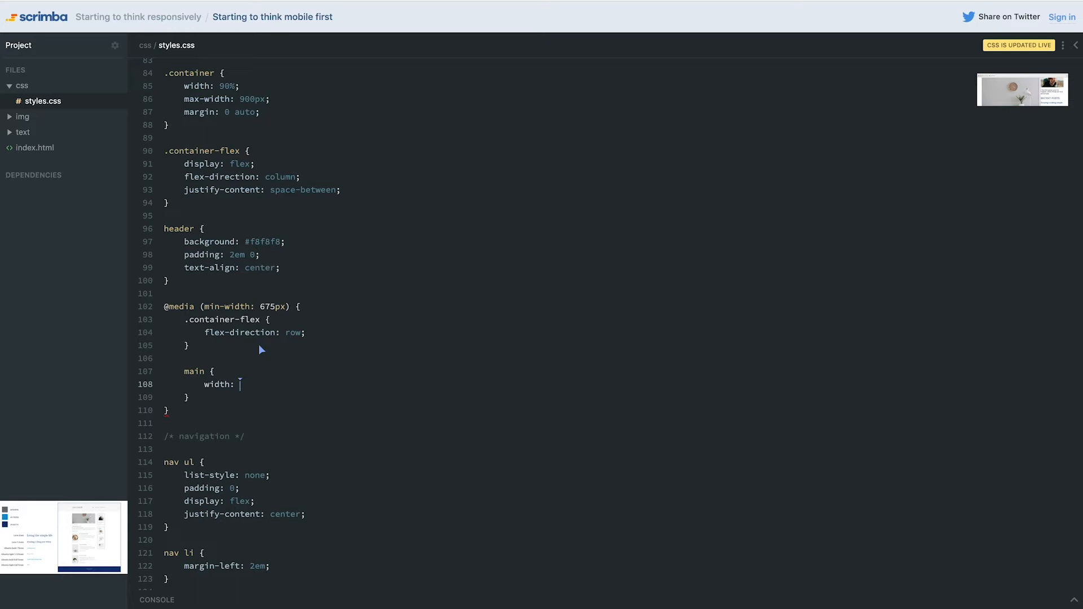
type("75%;")
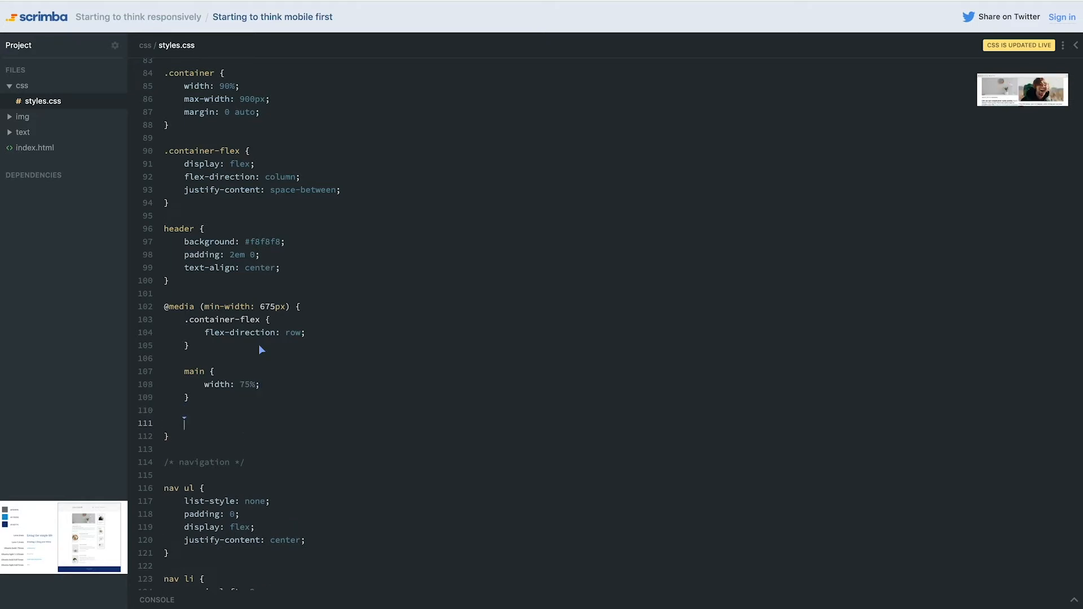
type("aside: {")
type("width: 20")
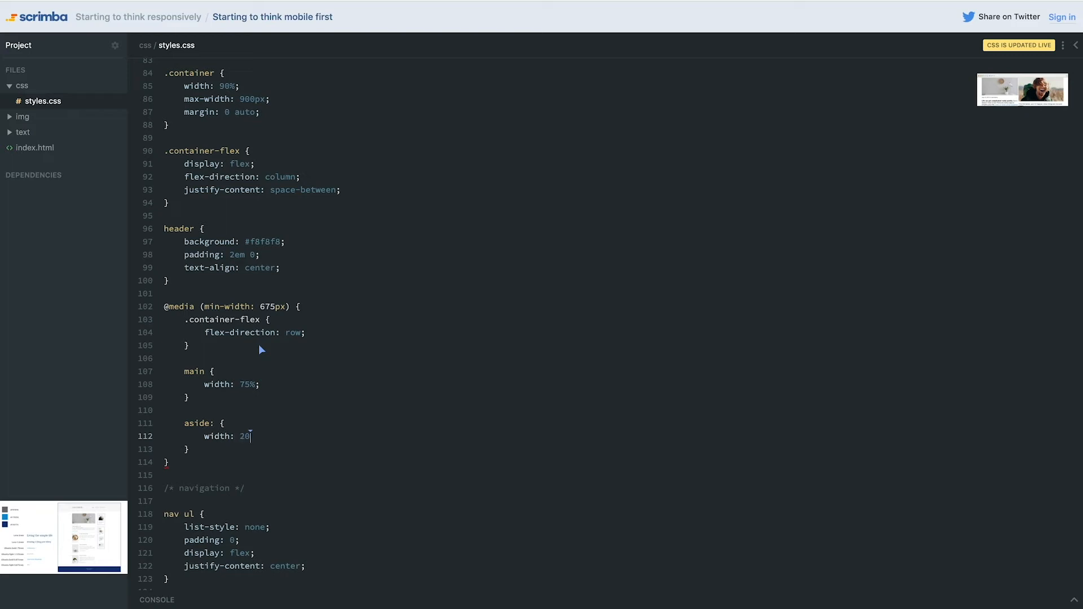
type("%;")
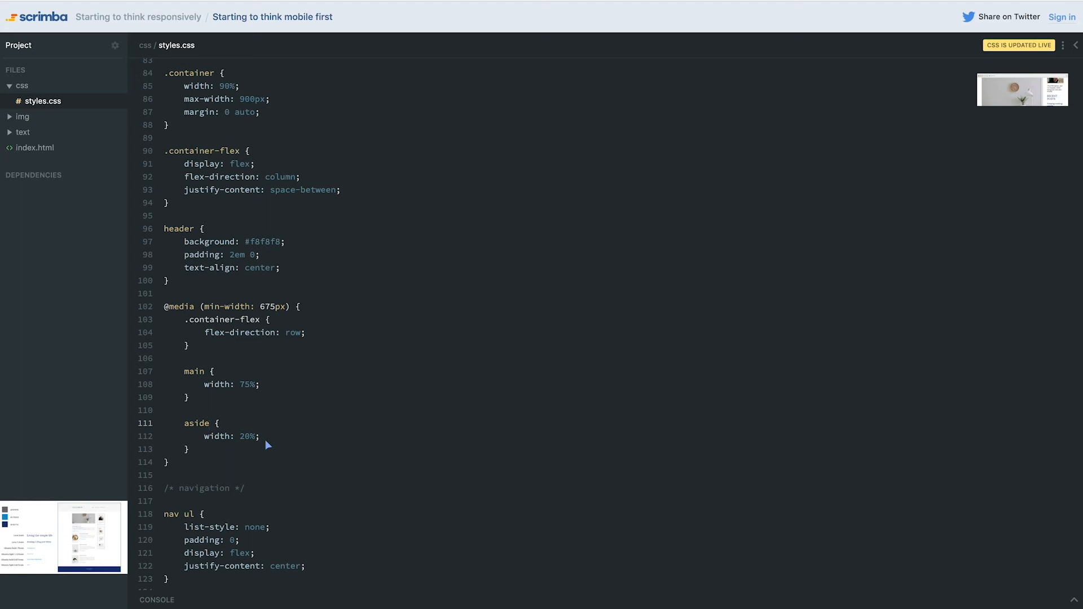
mouse_move(231, 392)
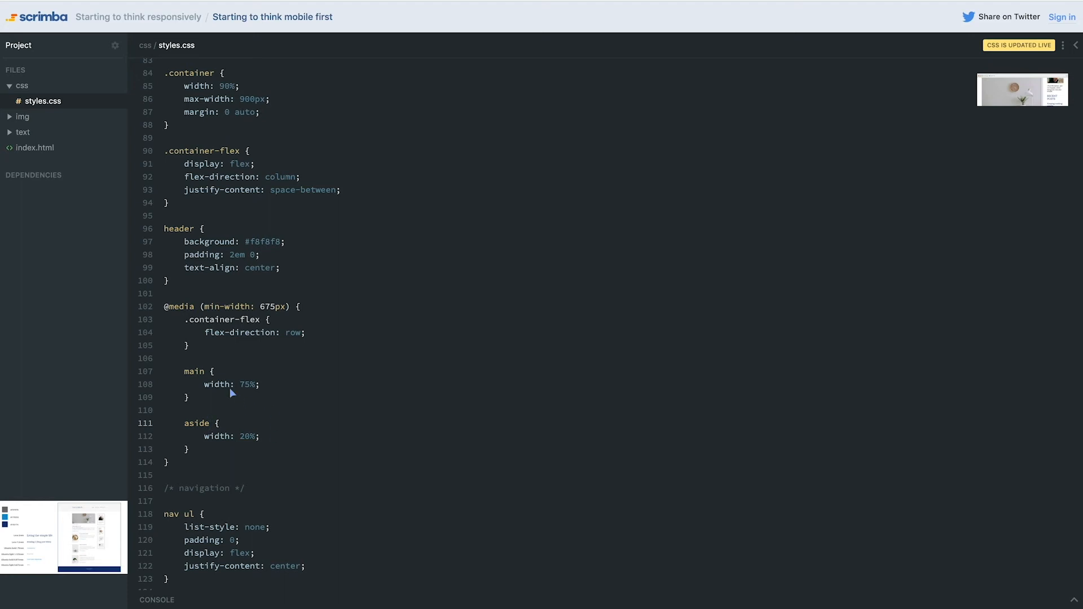
- Review the new width rules and scroll the preview showing posts beside the sidebar
left_click_drag(260, 383, 267, 442)
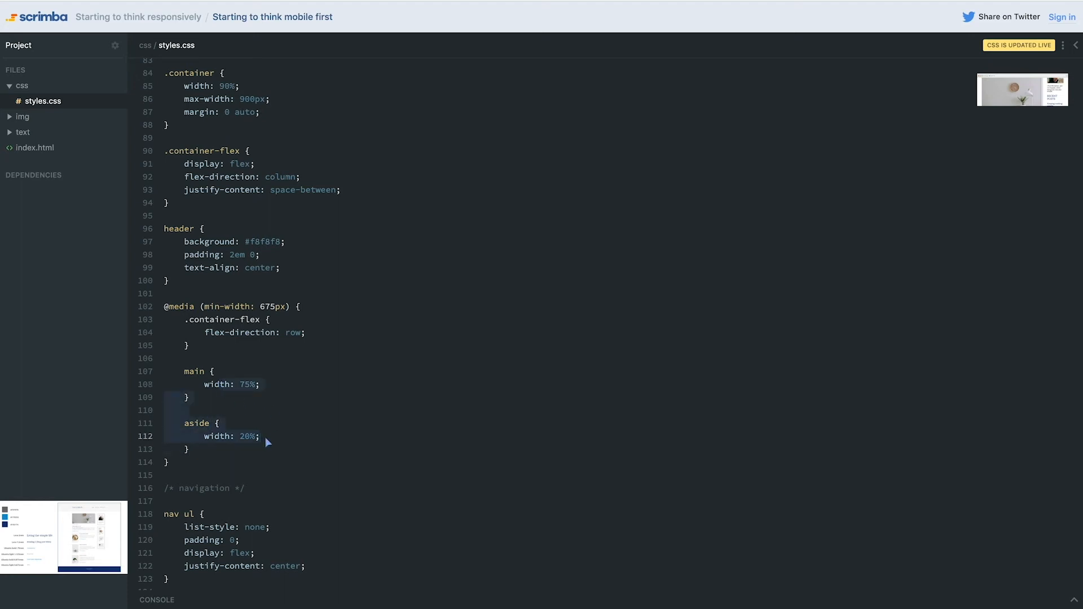
scroll("down", 3)
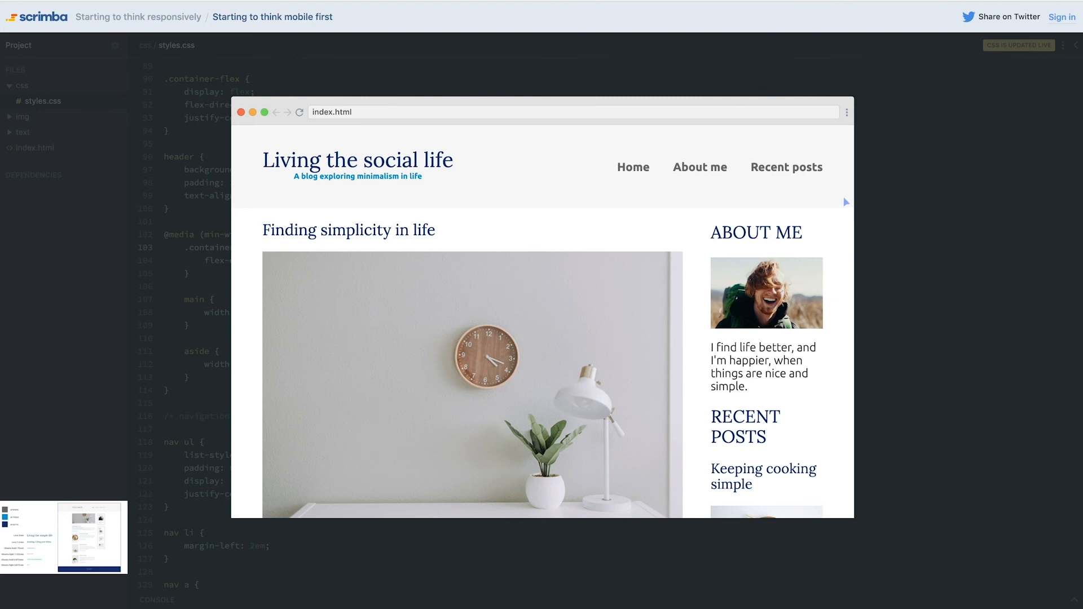
scroll("down", 3)
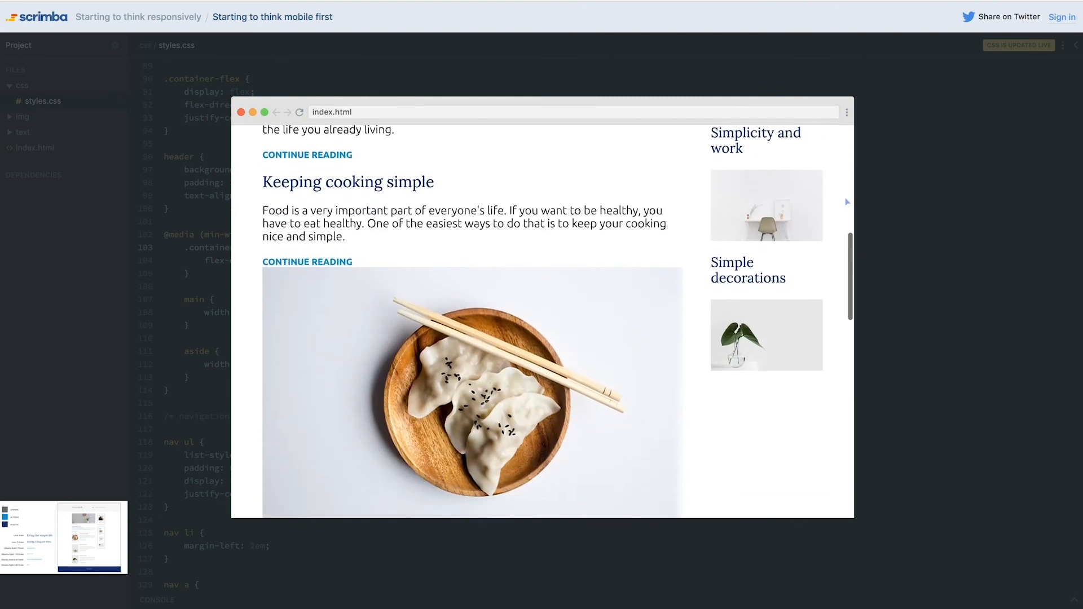
scroll("down", 3)
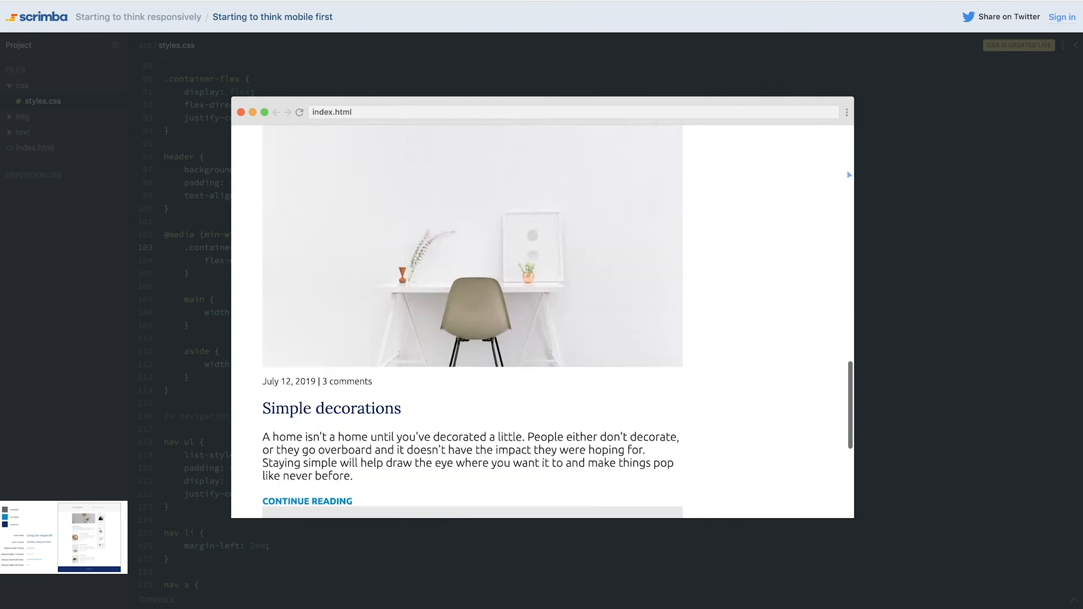